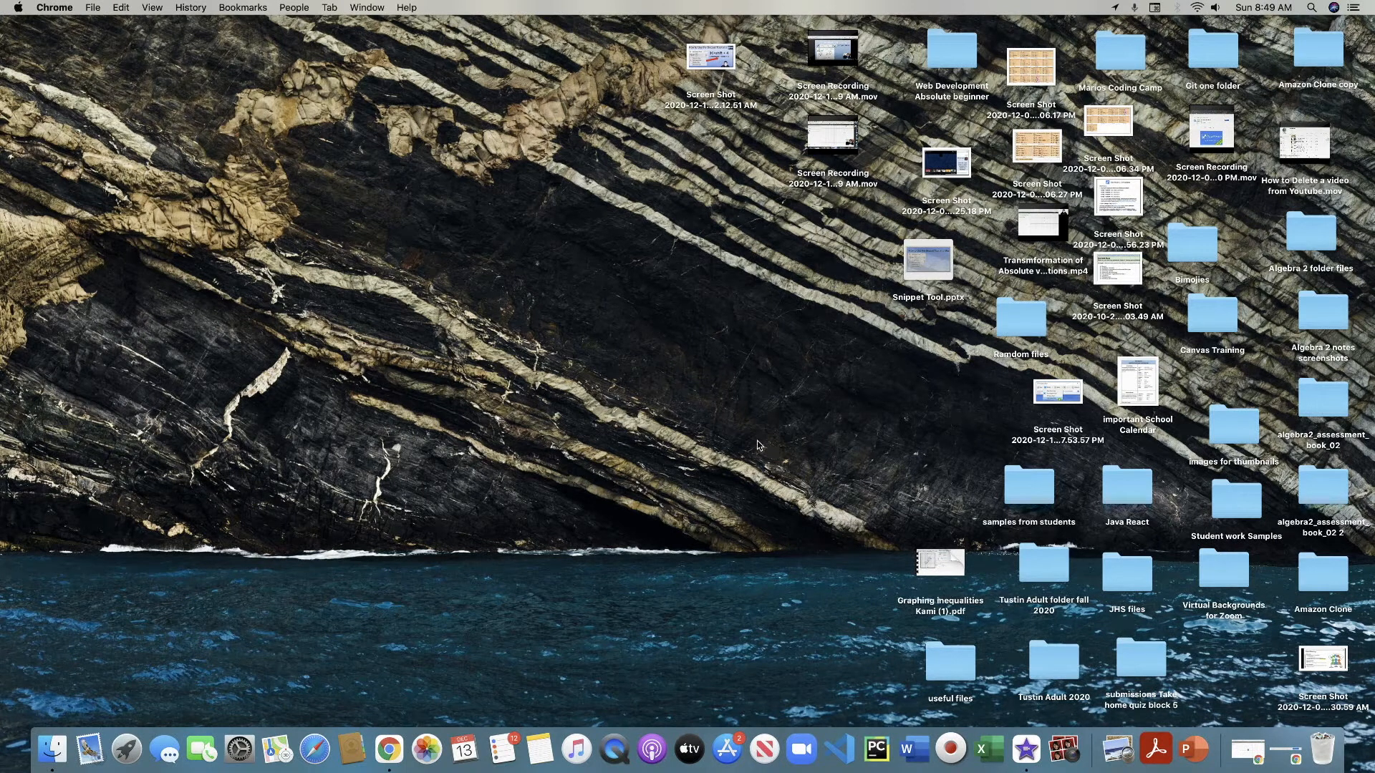
pyautogui.moveTo(748, 443)
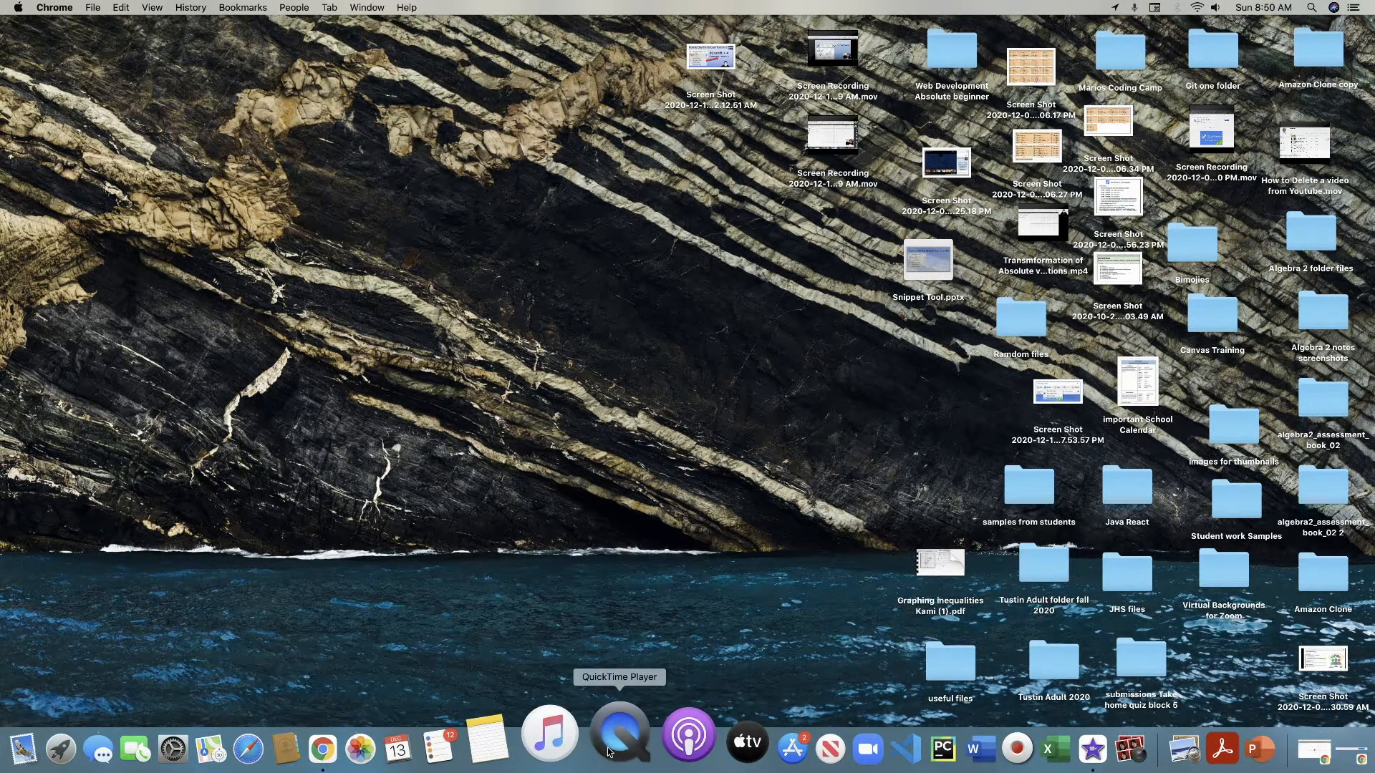
# Launch QuickTime Player from the Dock
pyautogui.click(618, 733)
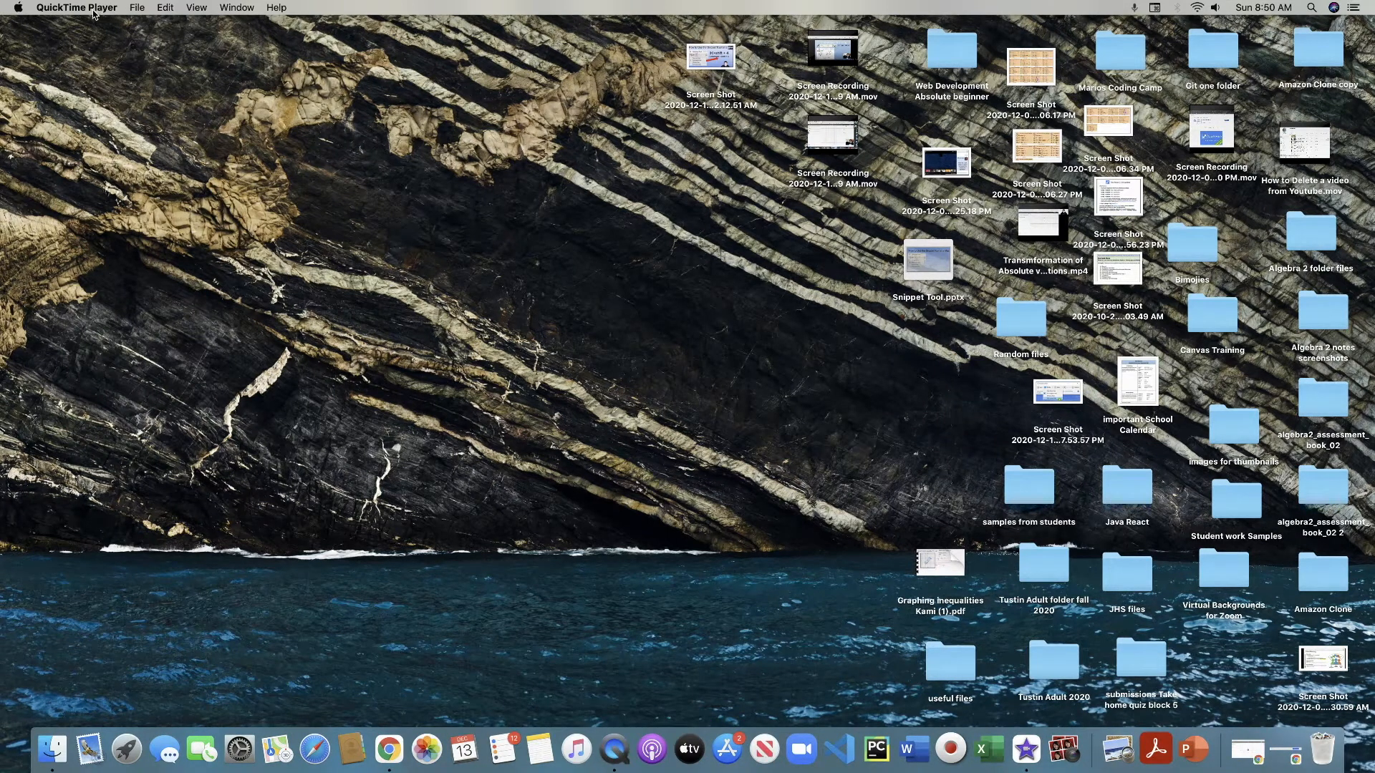
# Start a New Screen Recording from the File menu
pyautogui.click(138, 7)
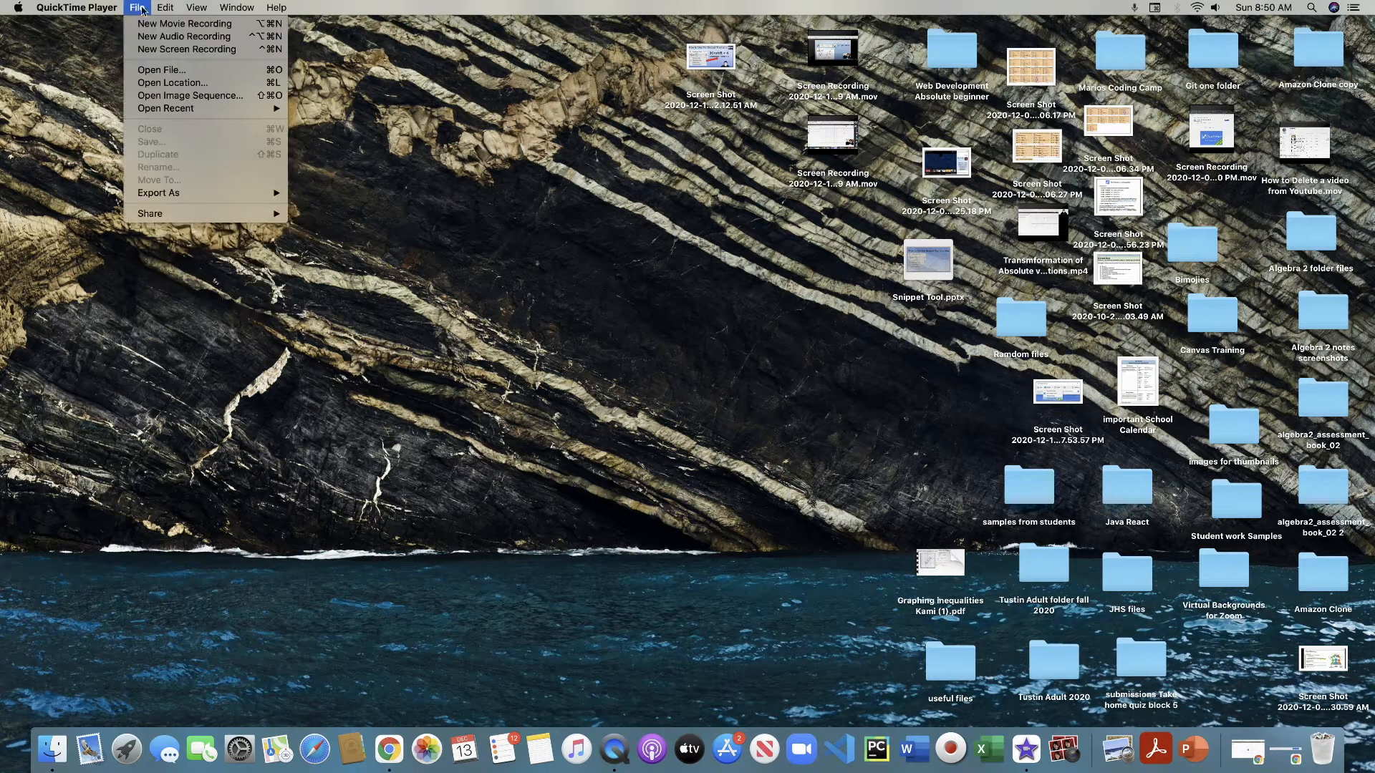
pyautogui.moveTo(185, 48)
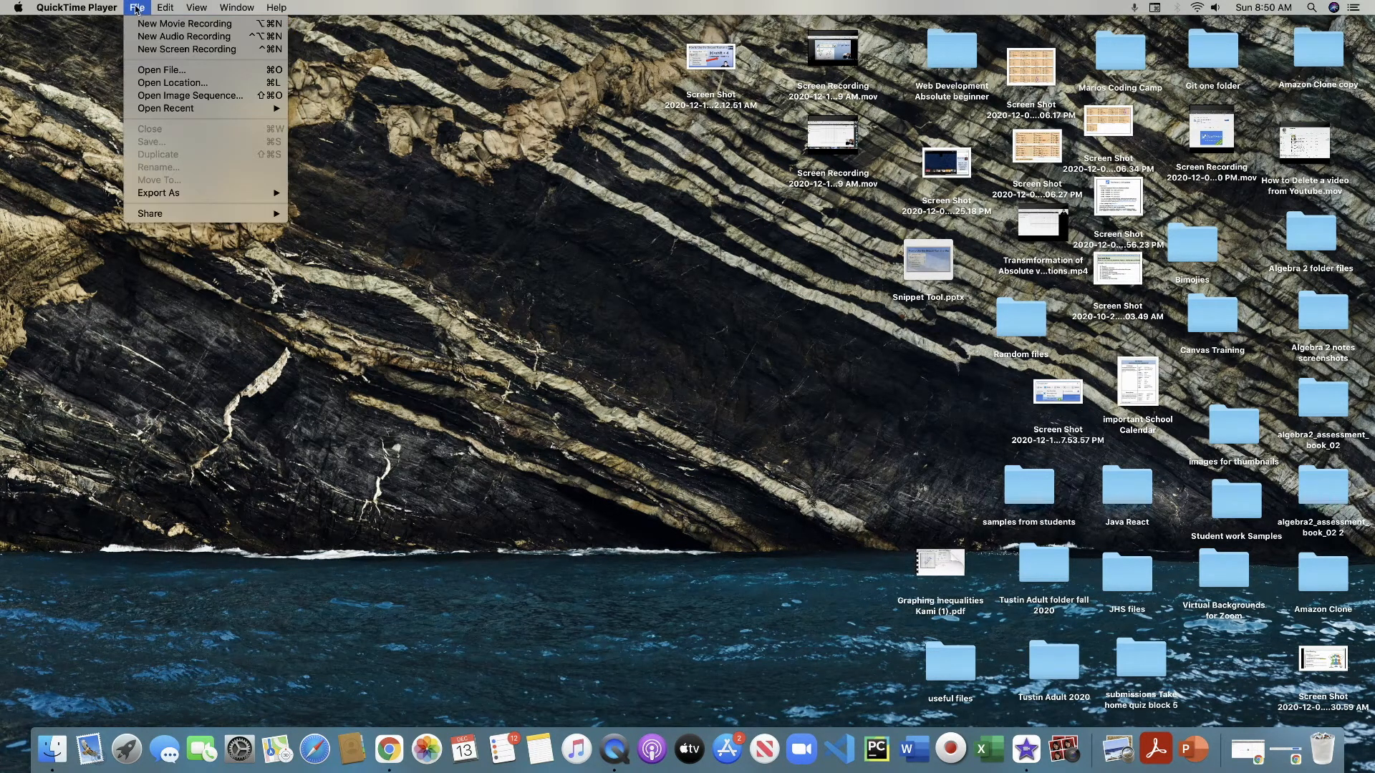
pyautogui.moveTo(186, 49)
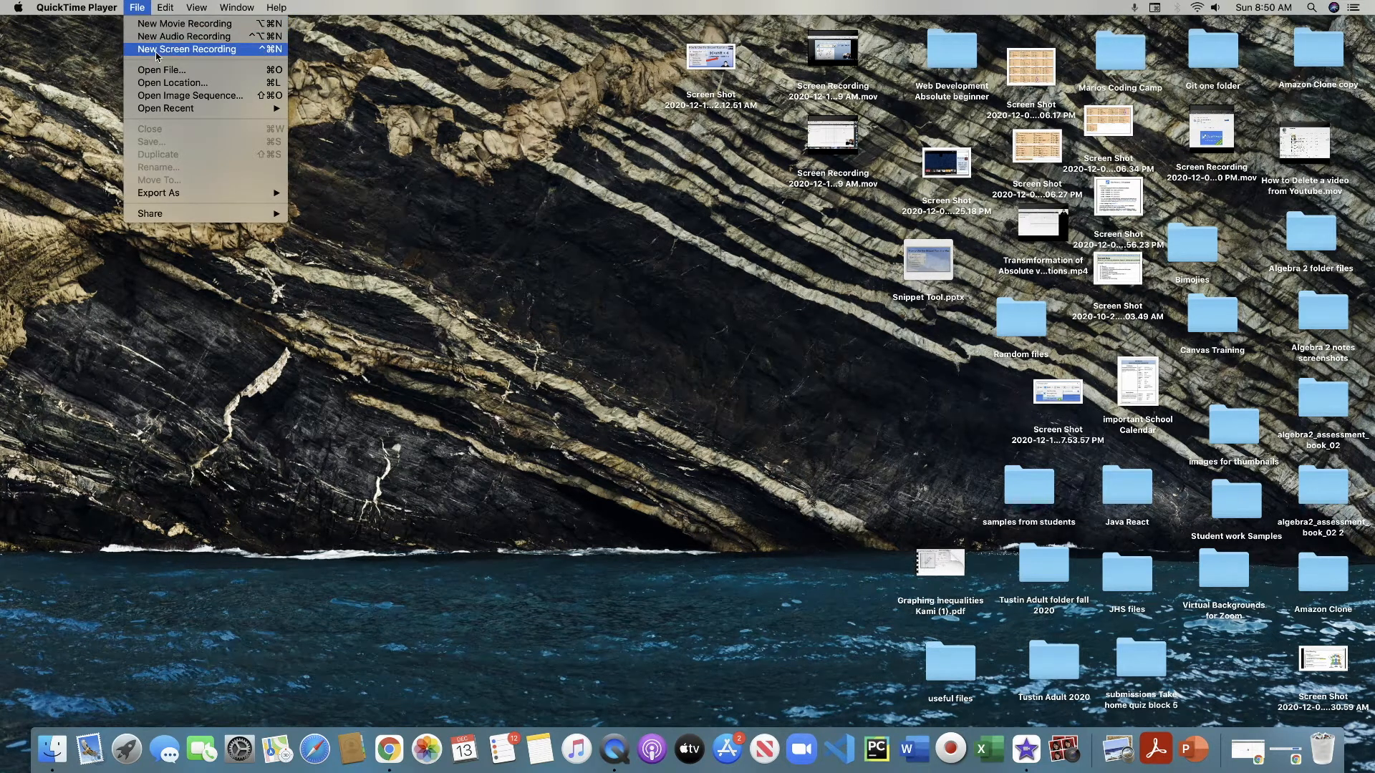
pyautogui.click(167, 56)
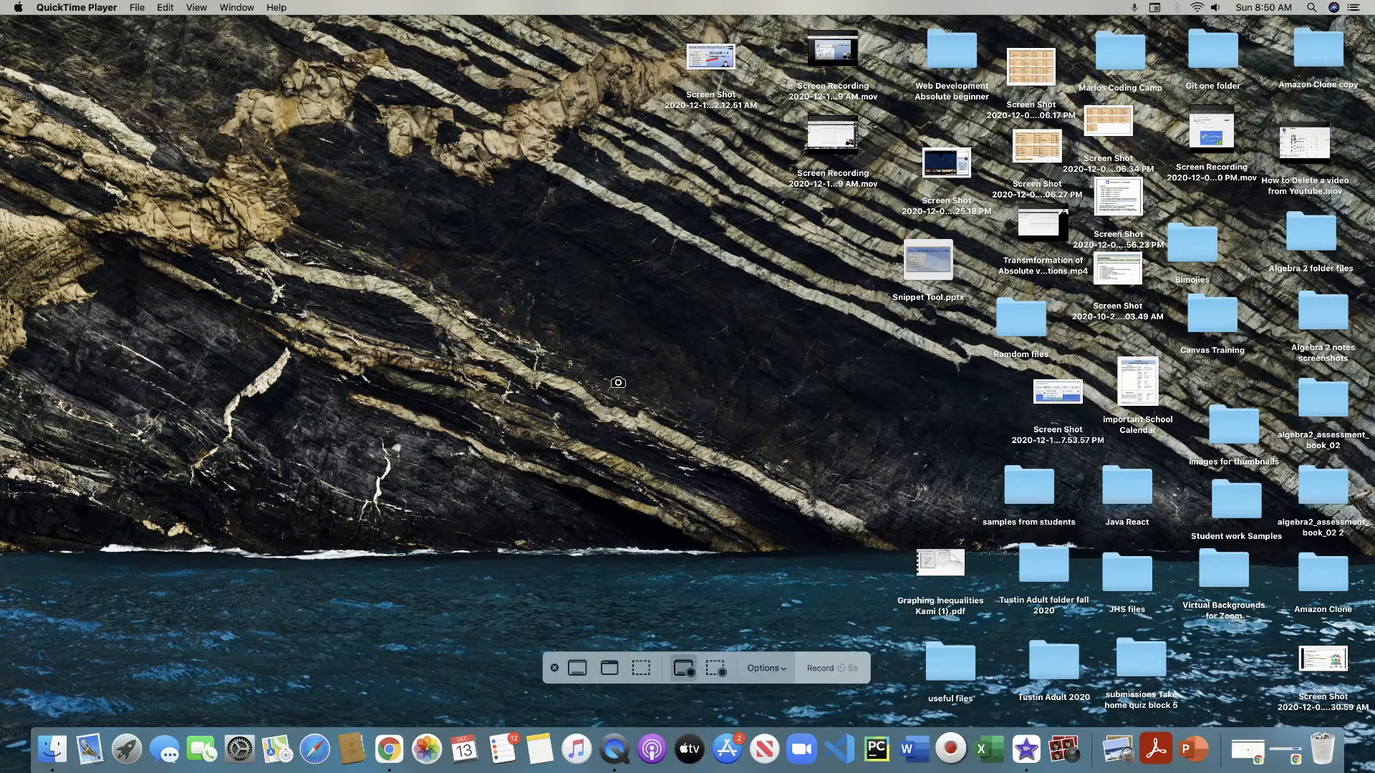
pyautogui.moveTo(722, 669)
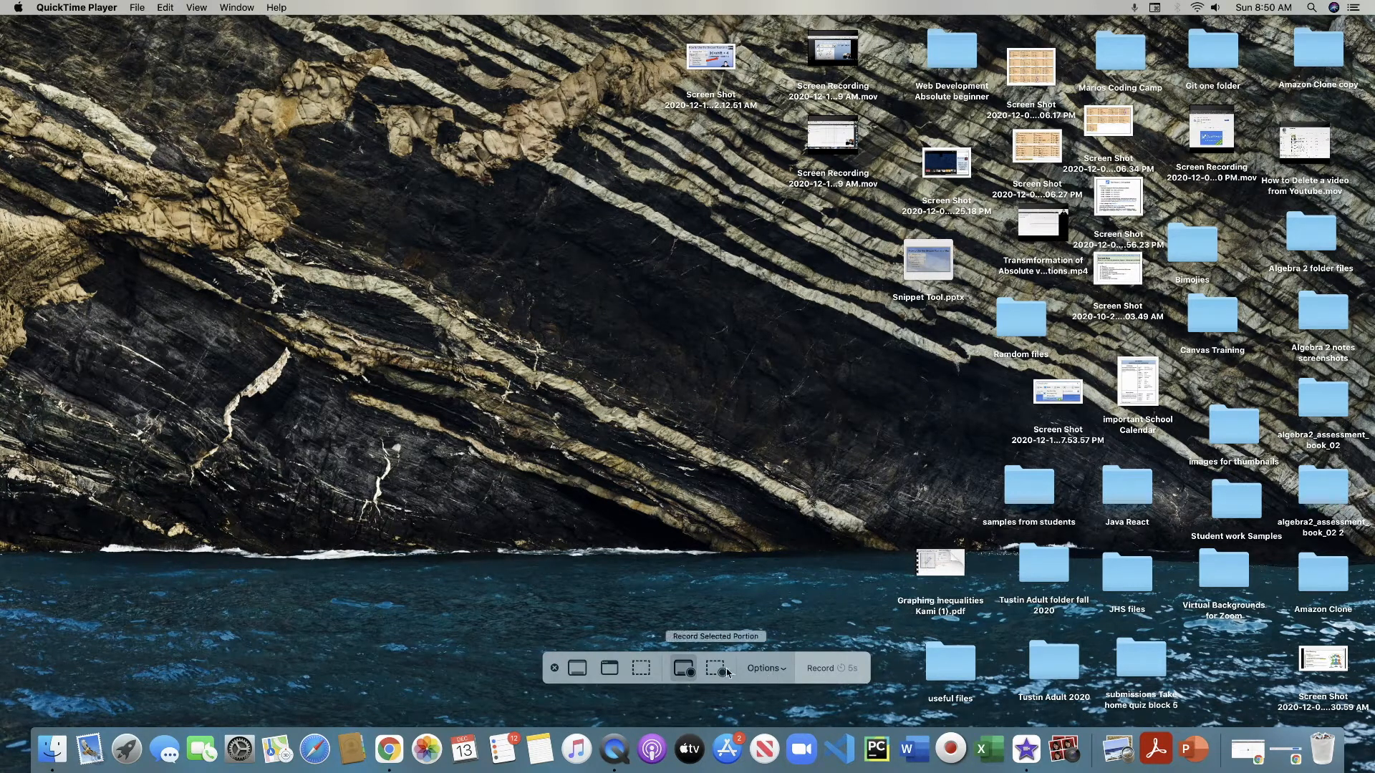
pyautogui.moveTo(684, 669)
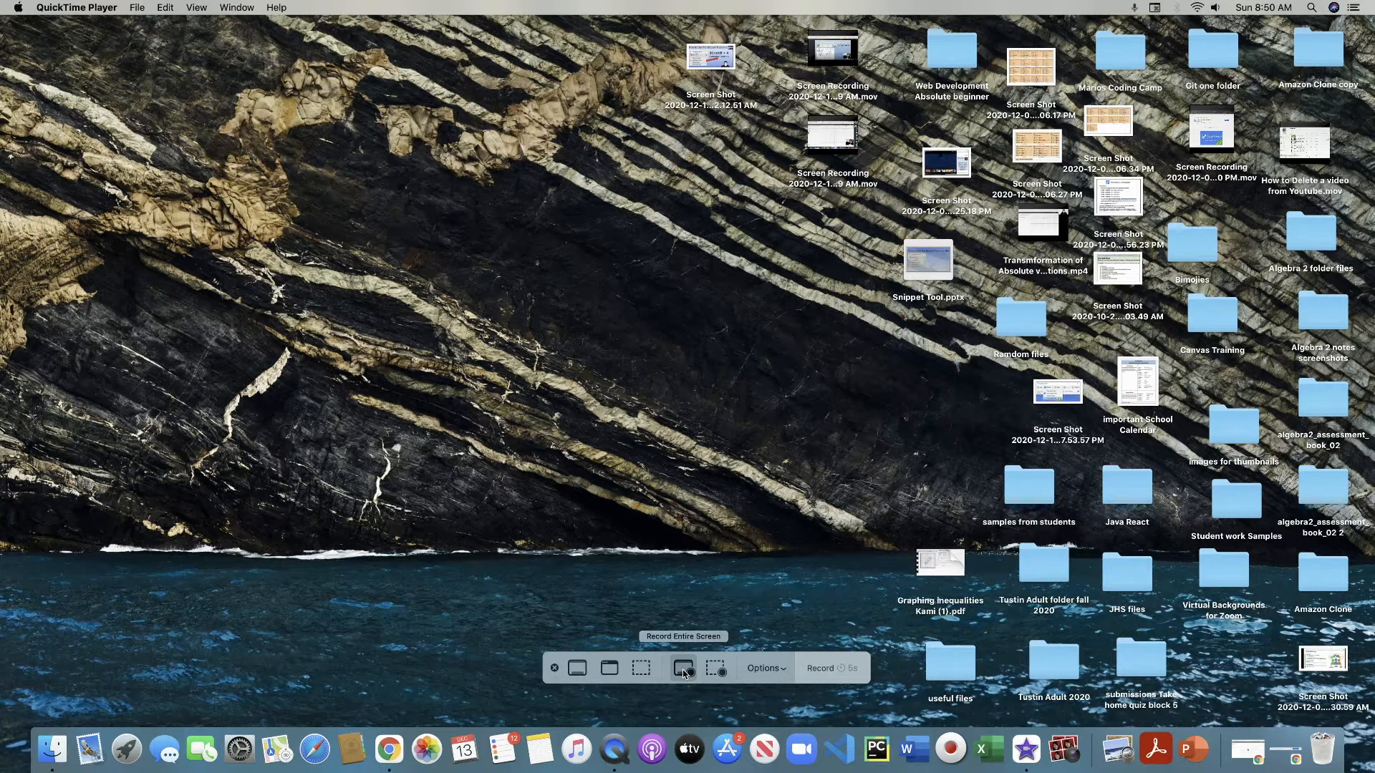
# Begin recording the entire screen with Record Entire Screen
pyautogui.click(820, 668)
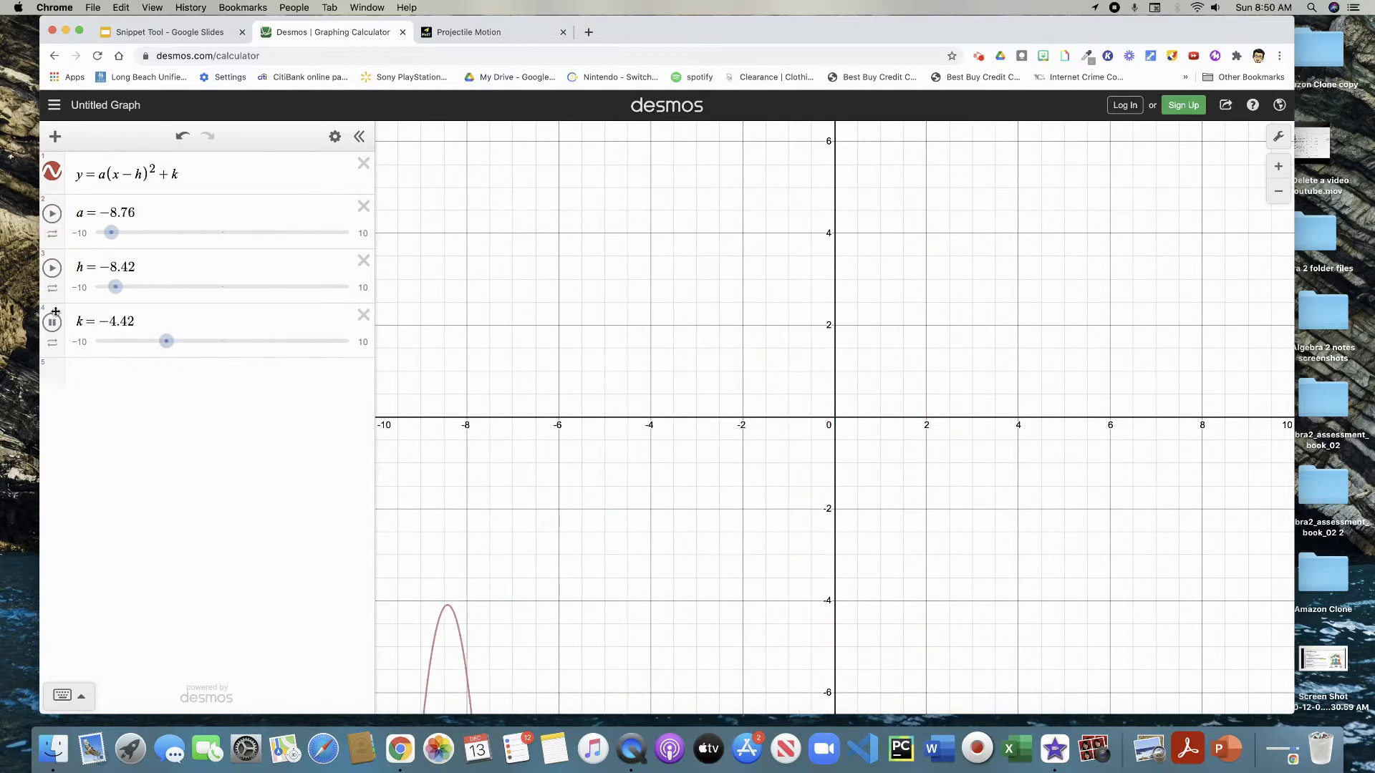
# Switch from the Desmos parabola to the PhET Projectile Motion simulation
pyautogui.click(492, 32)
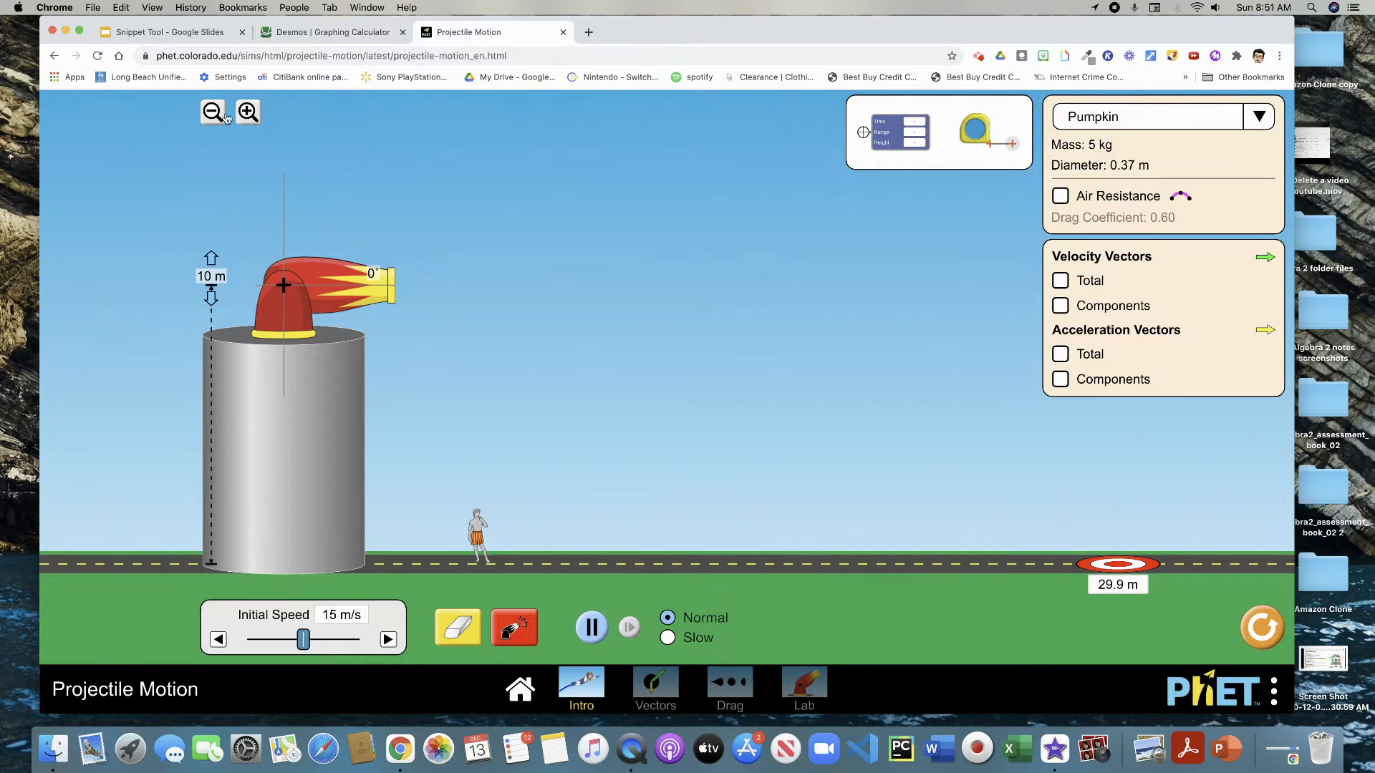
# Raise the cannon to 5° and fire the pumpkin at 15 m/s toward the 29.9 m target
pyautogui.moveTo(381, 281); pyautogui.dragTo(381, 272)
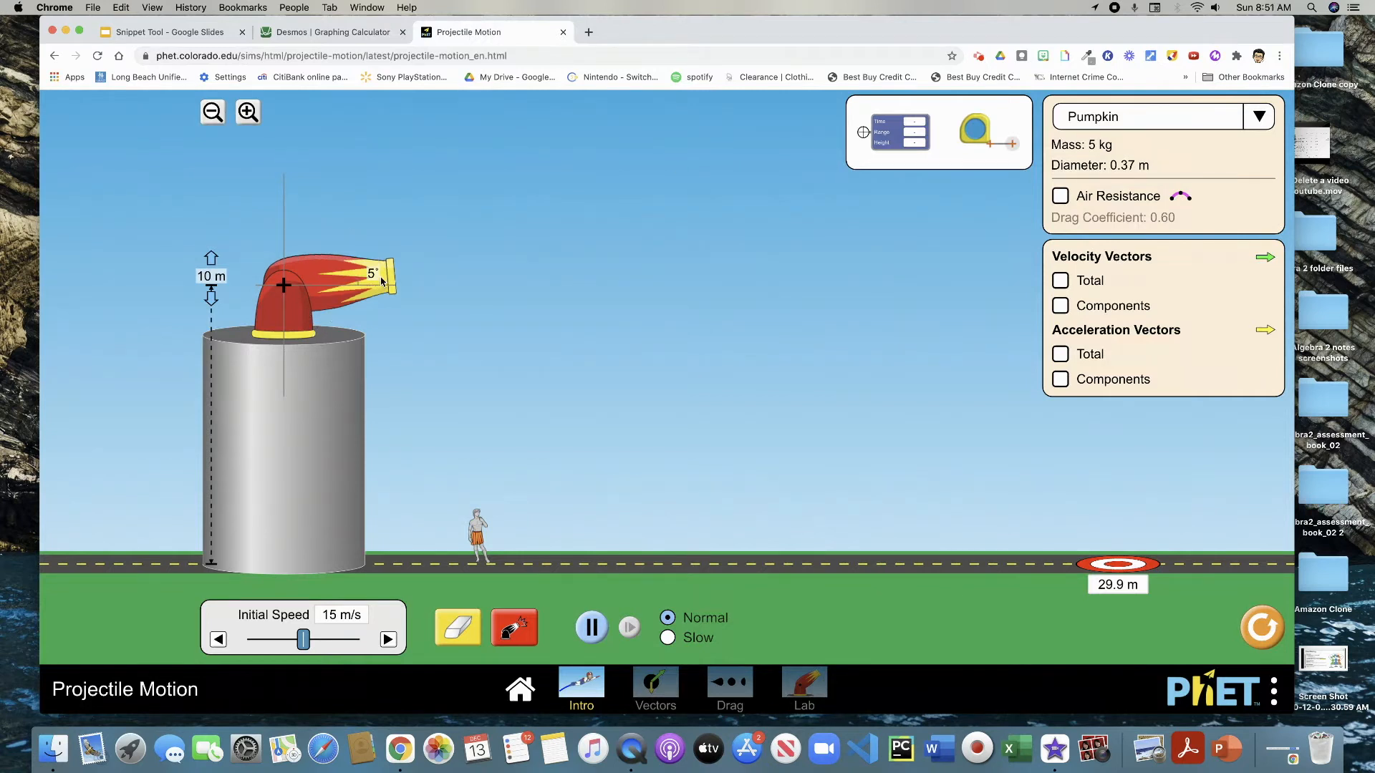
pyautogui.click(514, 628)
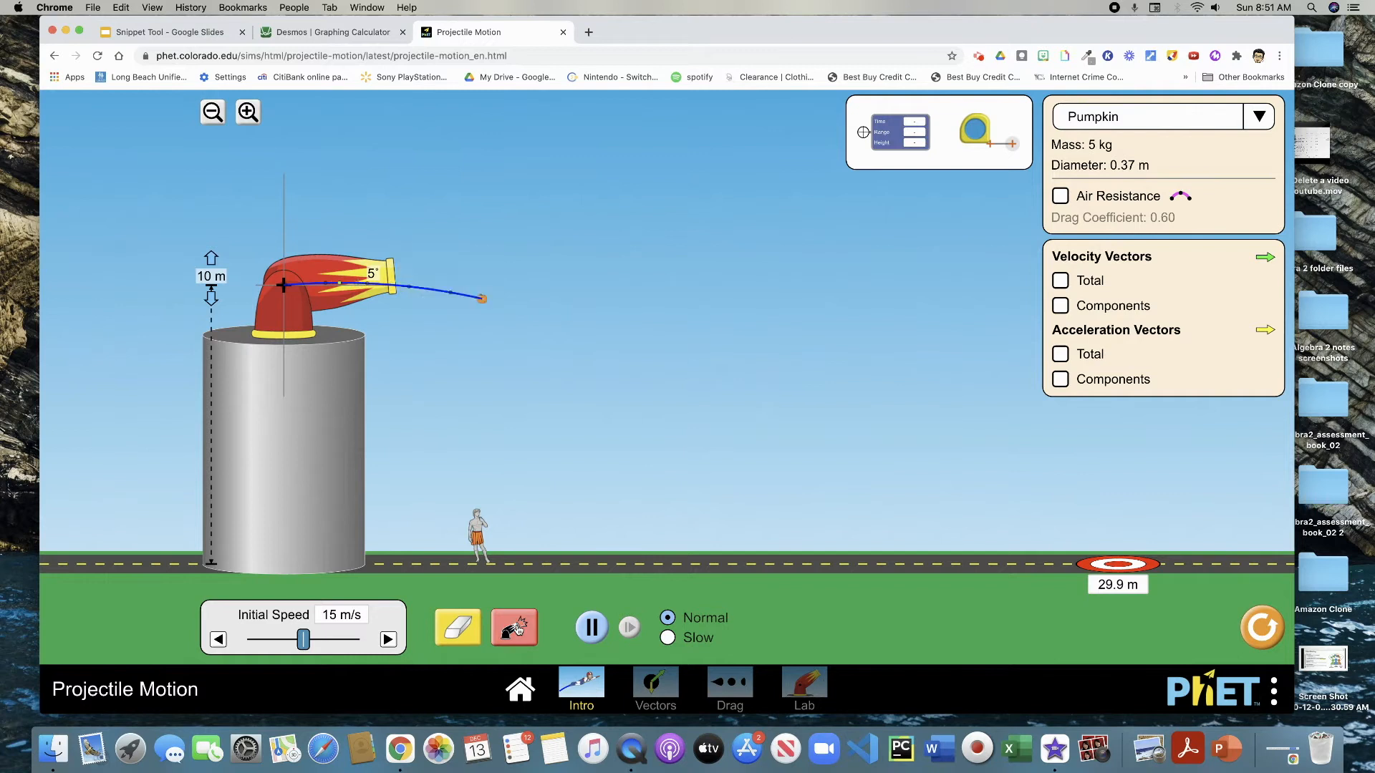
pyautogui.click(515, 626)
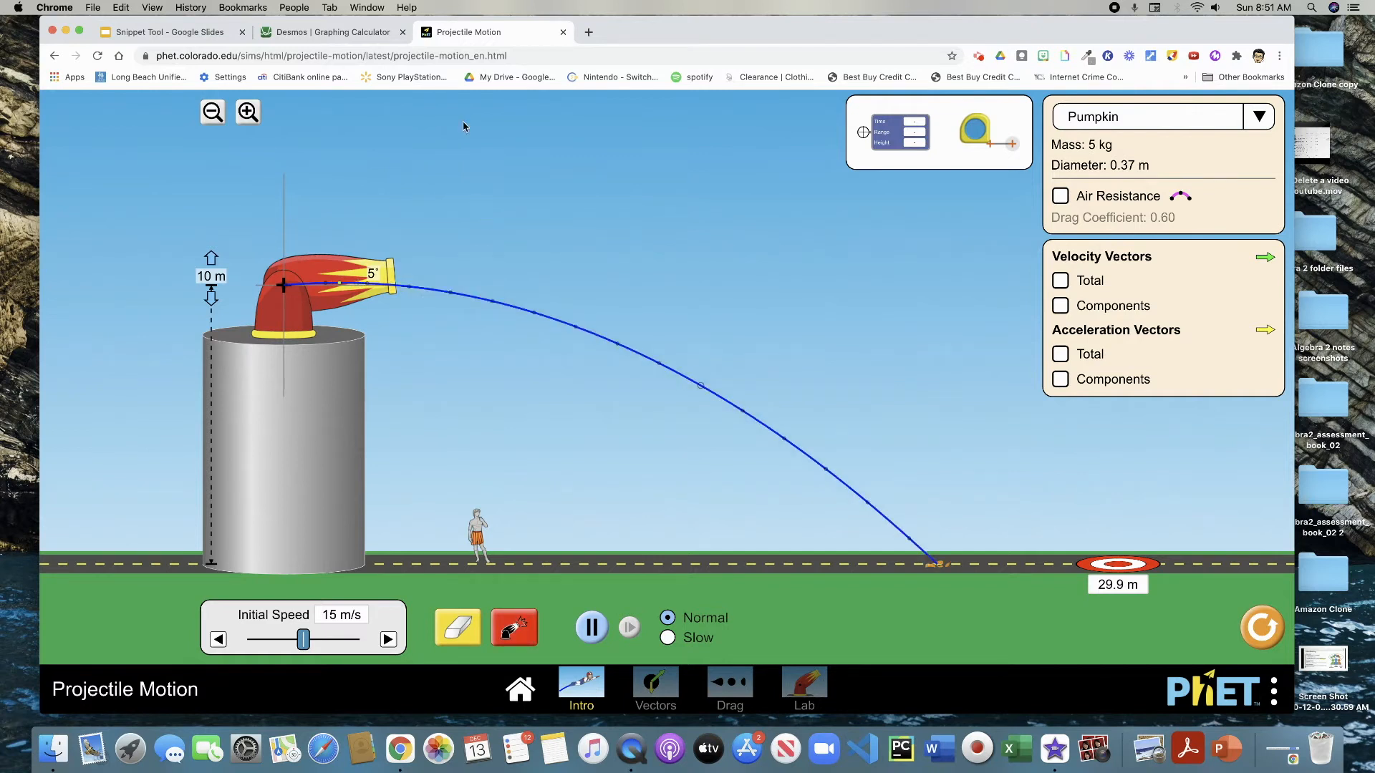
pyautogui.moveTo(463, 37)
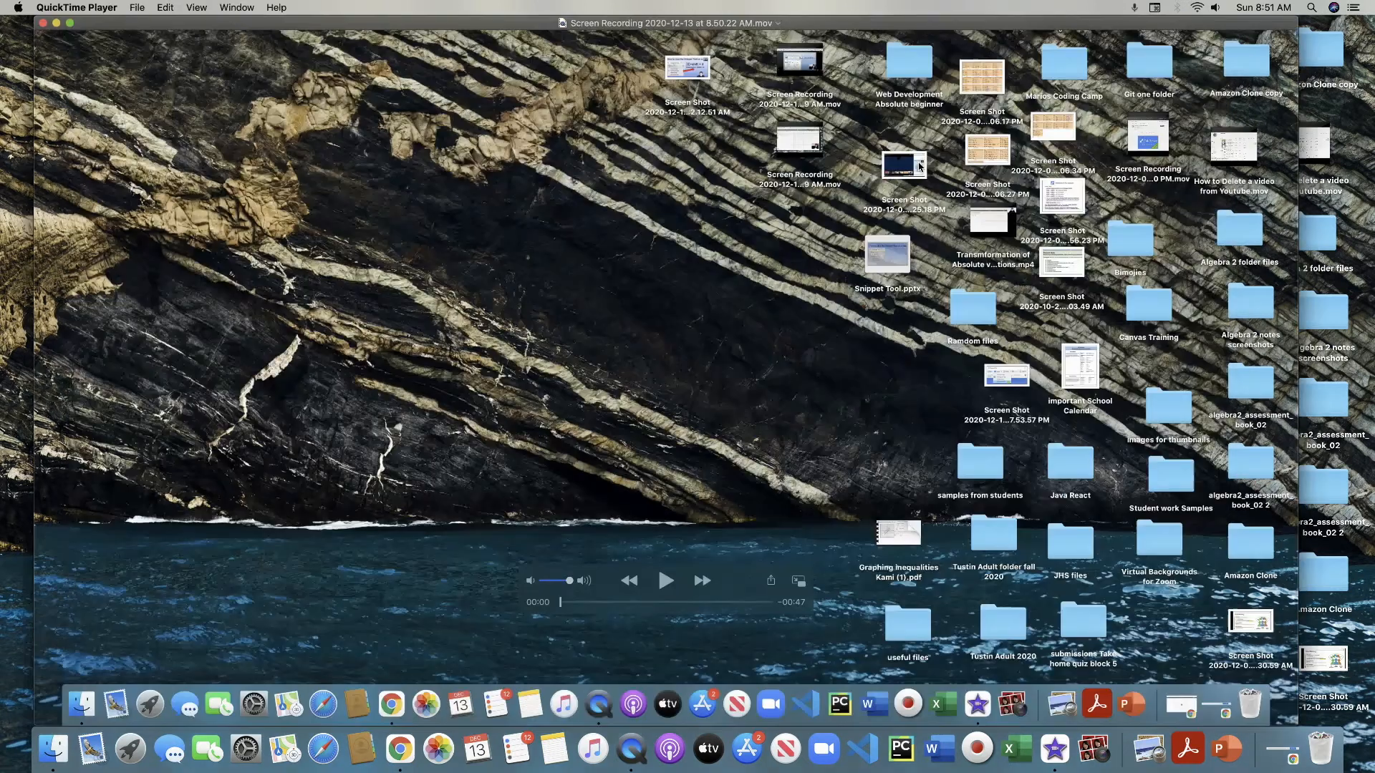
pyautogui.moveTo(545, 24)
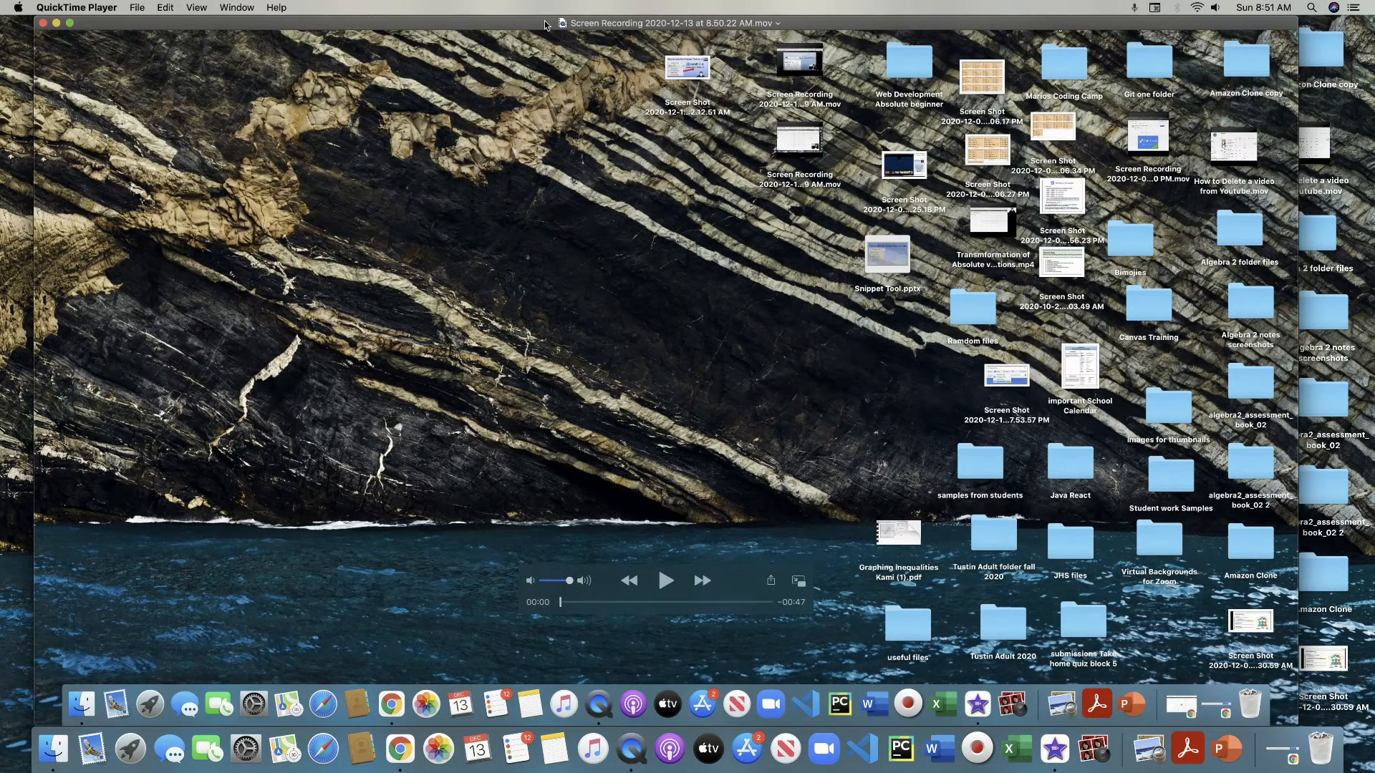